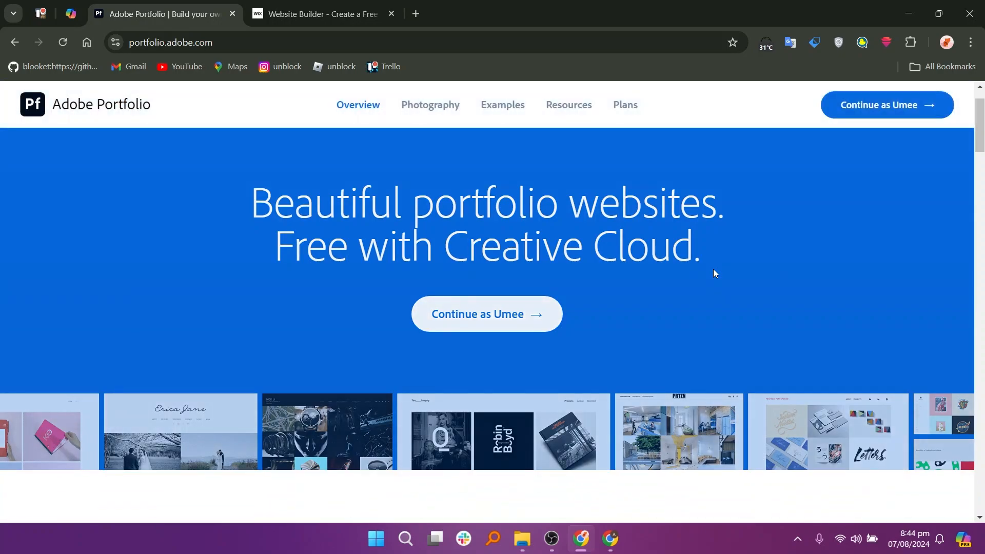
Scroll the Adobe Portfolio homepage past the Collection of work and Welcome page cards to See what's possible
scroll(down, 3)
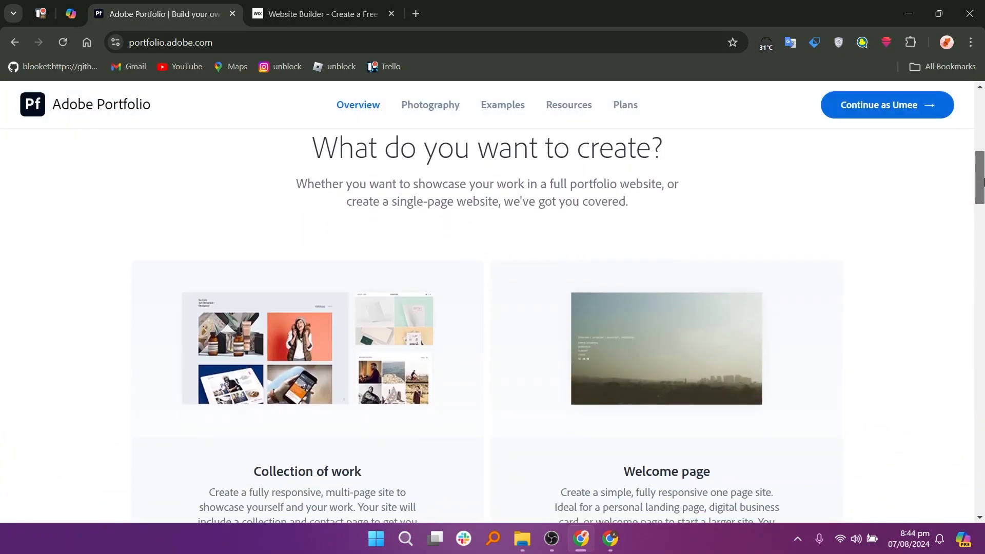
scroll(down, 3)
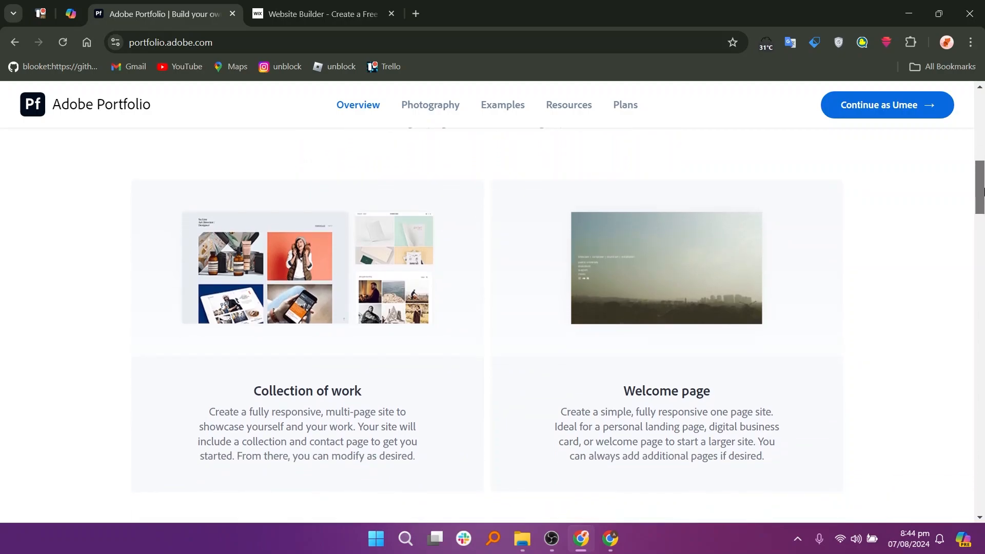
scroll(down, 3)
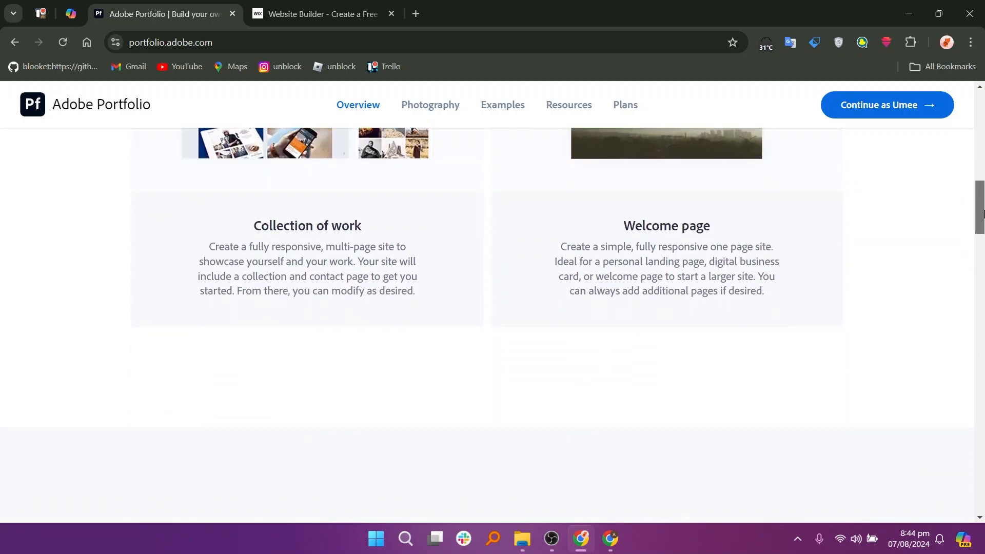
scroll(down, 3)
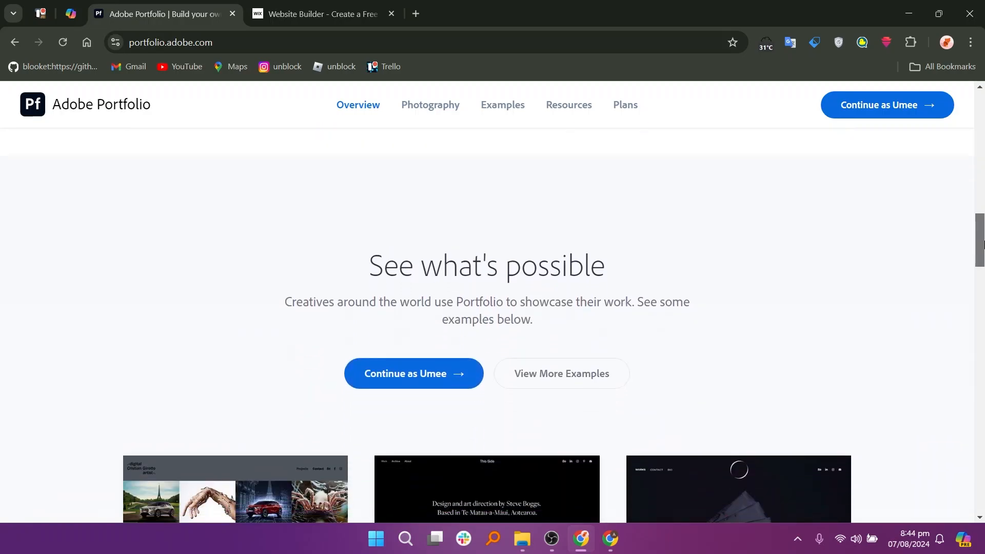
scroll(down, 3)
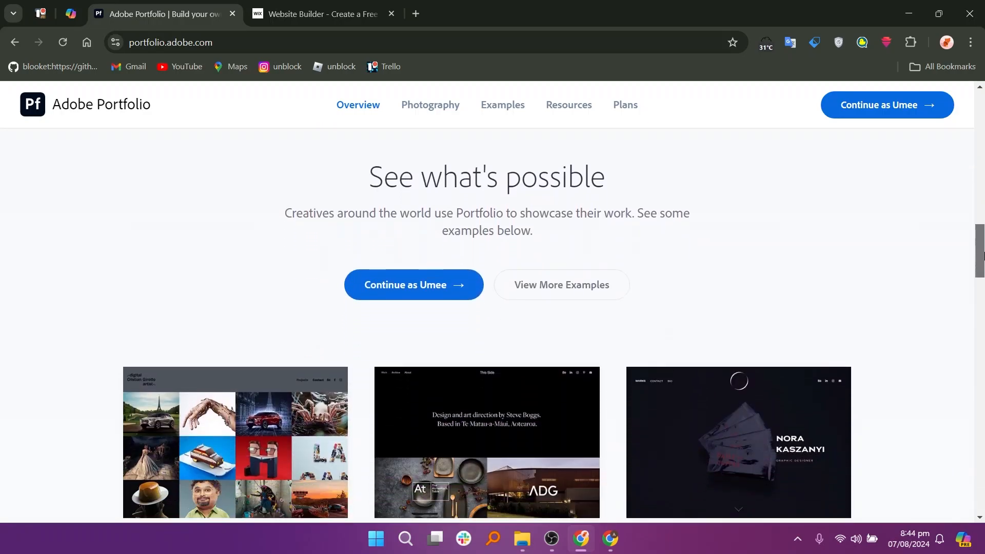
View Adobe Portfolio plans: Behance at US$9.99/mo and Creative Cloud All Apps at US$52.99/mo
click(624, 105)
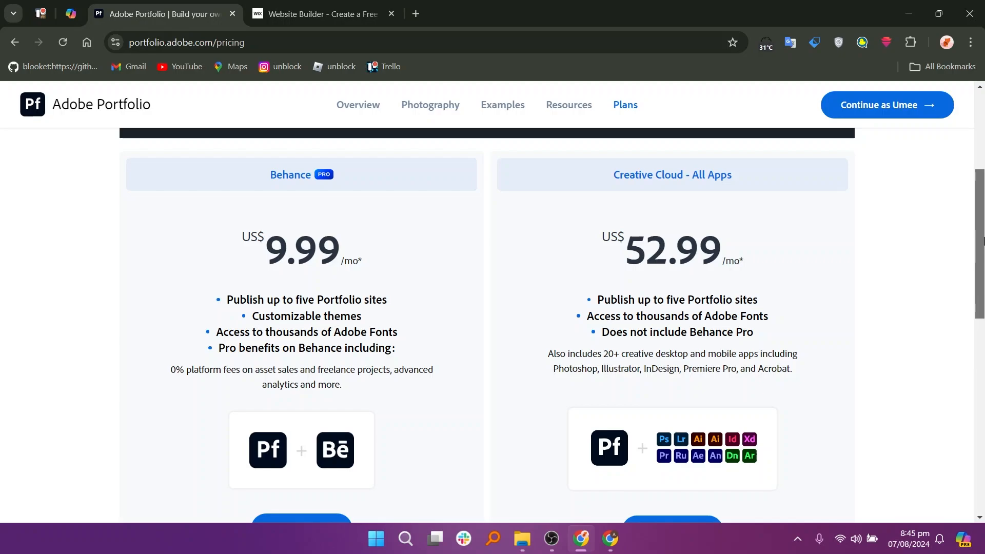
scroll(down, 3)
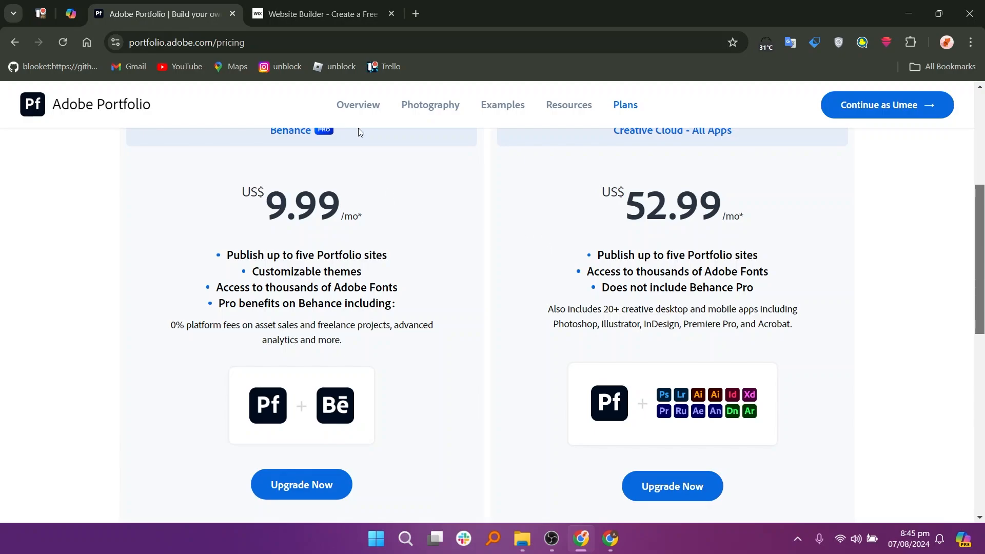
Switch to the Wix tab and scroll its homepage down to the templates section
click(322, 14)
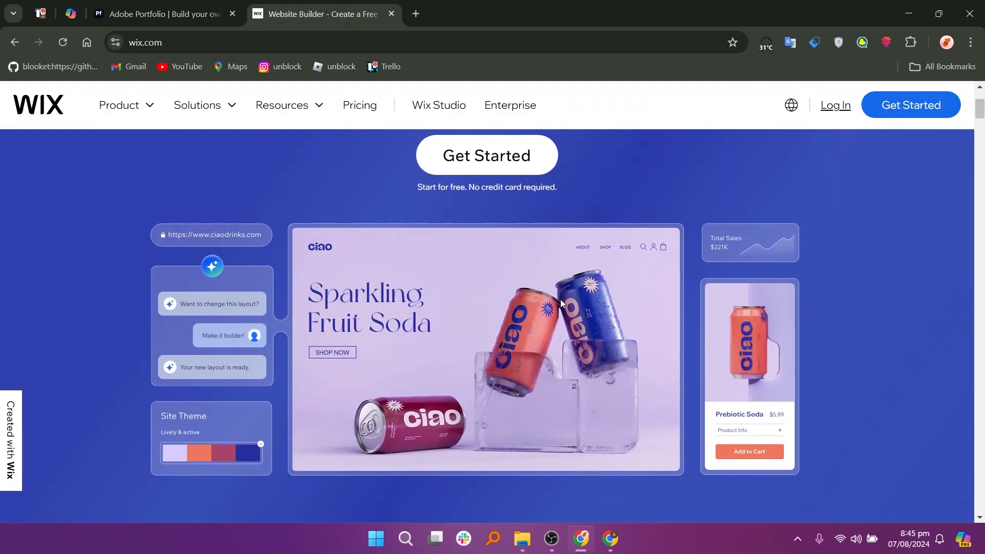
scroll(down, 3)
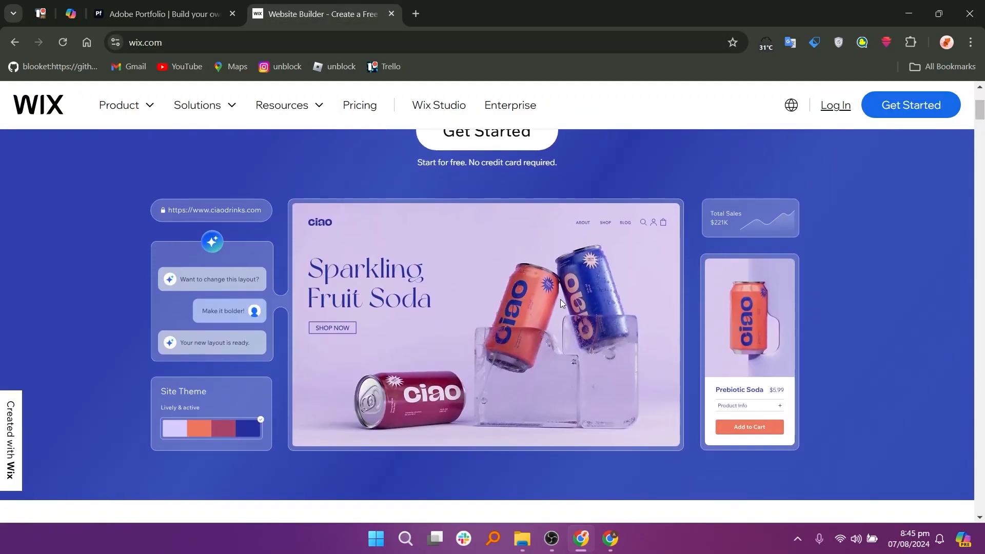
scroll(down, 3)
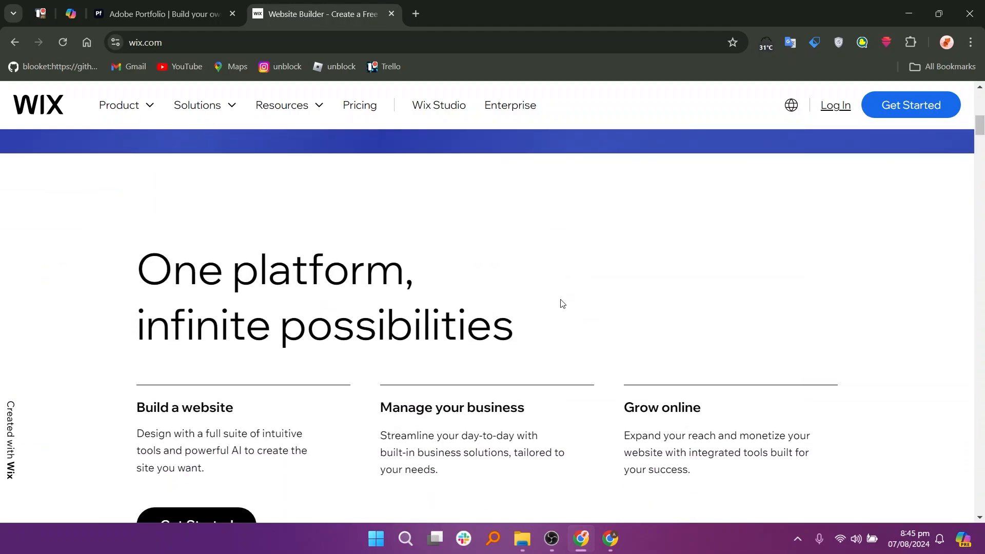
scroll(down, 3)
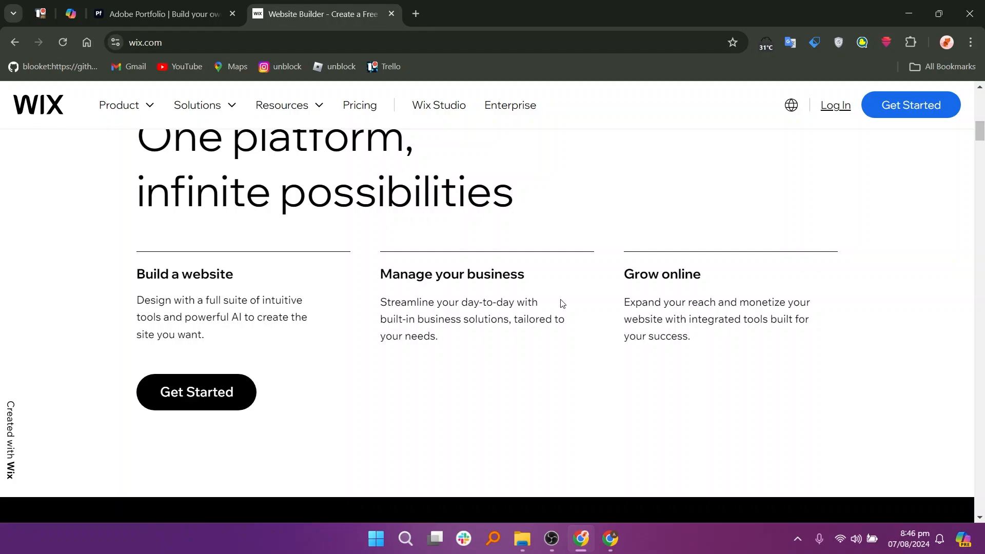
scroll(down, 3)
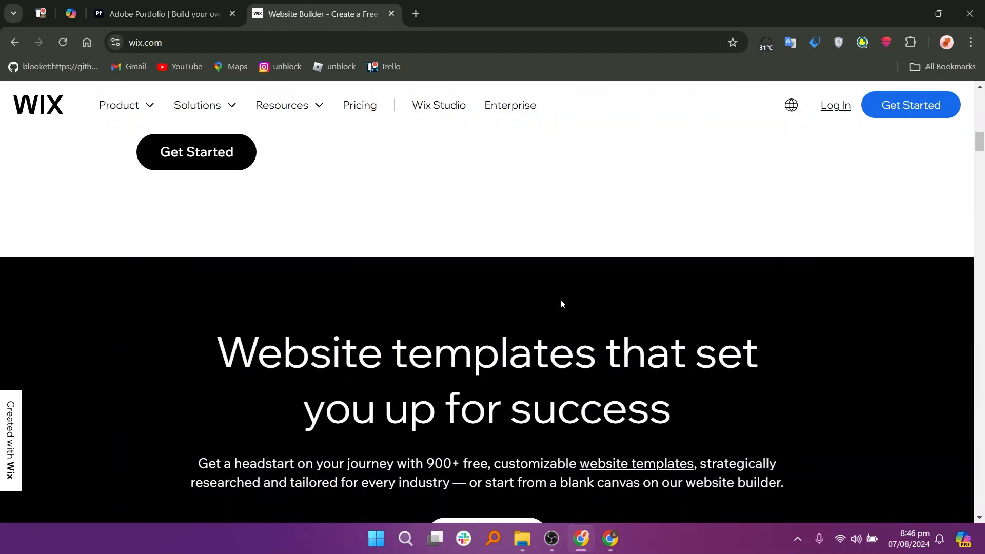
Go to Wix Pricing listing Business Elite $159, Business $36, Core $29 and Light $17
click(360, 105)
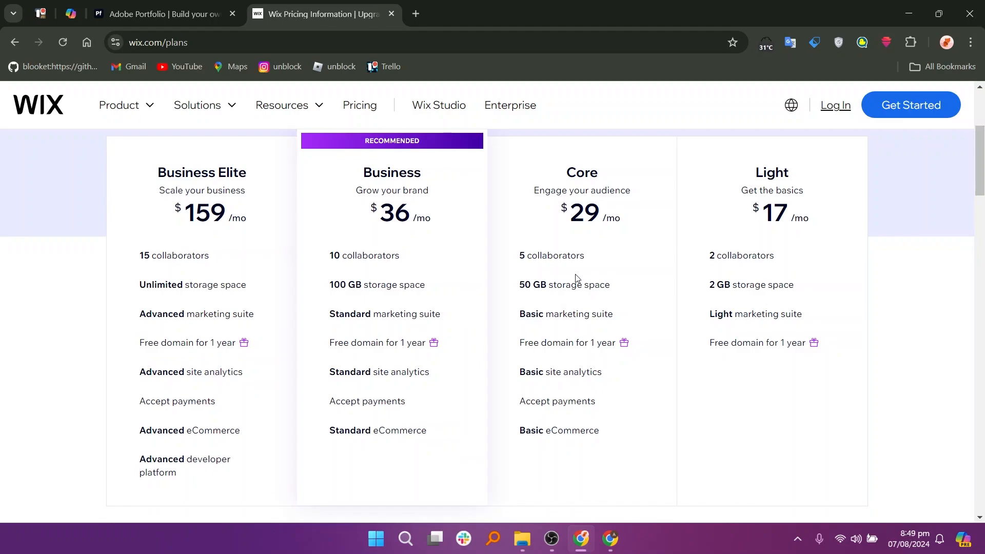
mouse_move(612, 415)
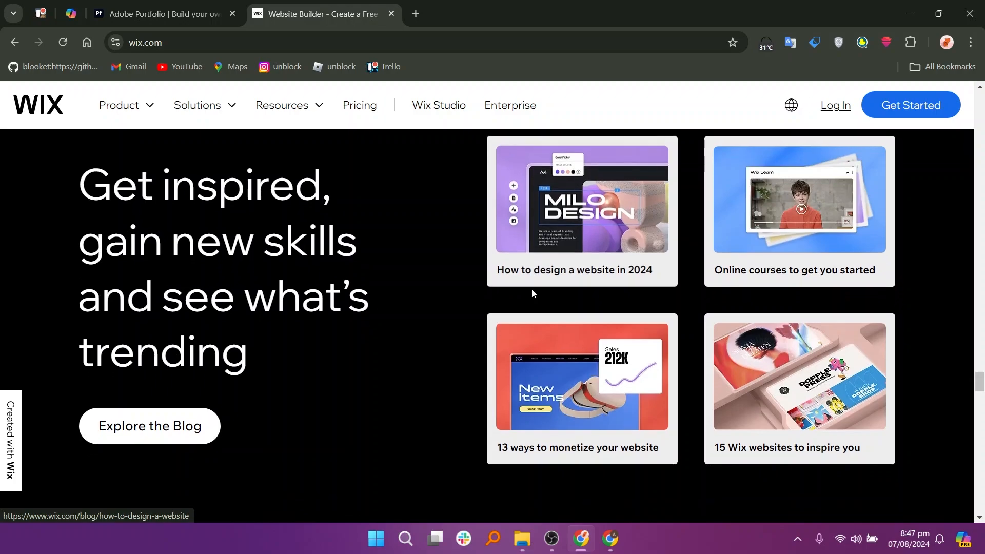
Scroll the Wix homepage past Why the Wix website builder and We're here for you to the FAQs
scroll(down, 3)
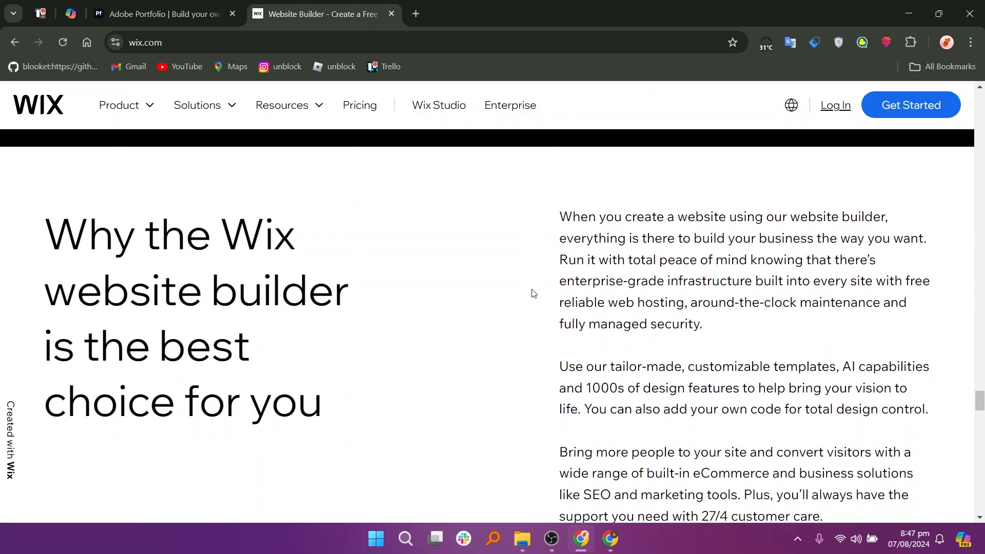
scroll(down, 3)
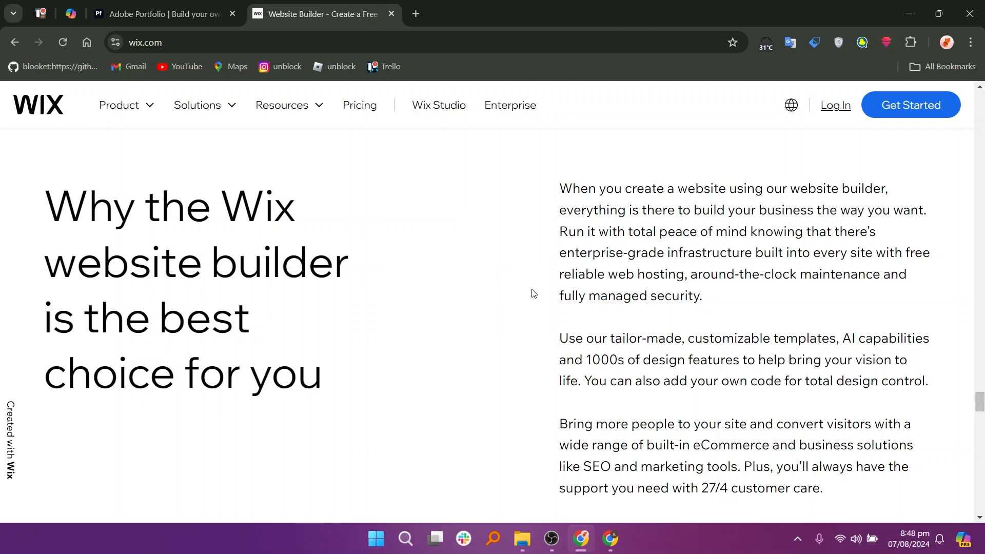
scroll(down, 3)
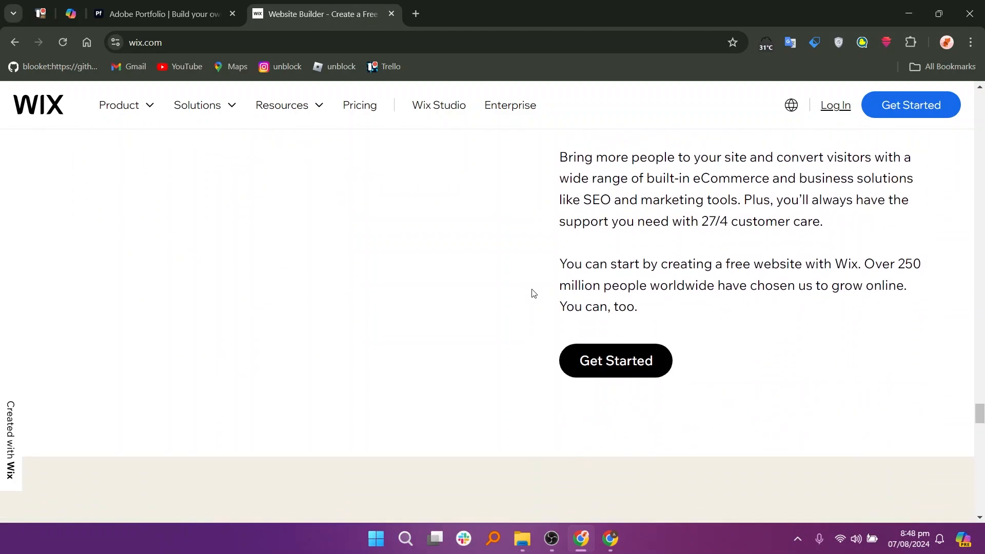
scroll(down, 3)
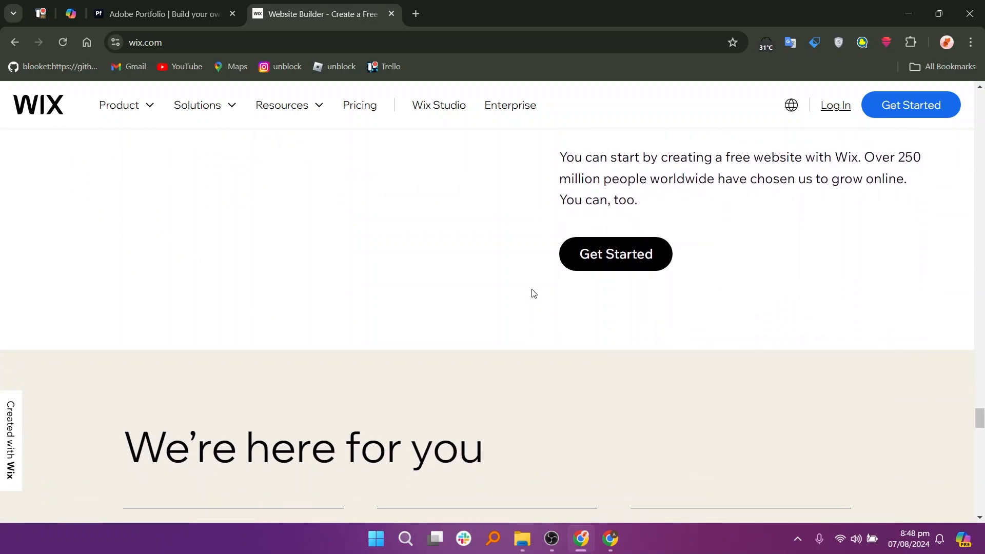
scroll(down, 3)
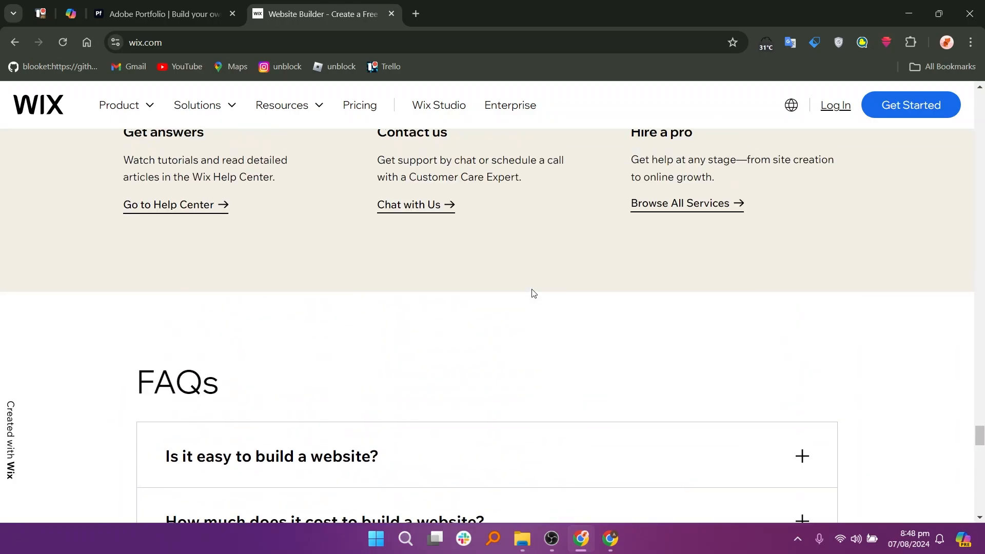
scroll(up, 3)
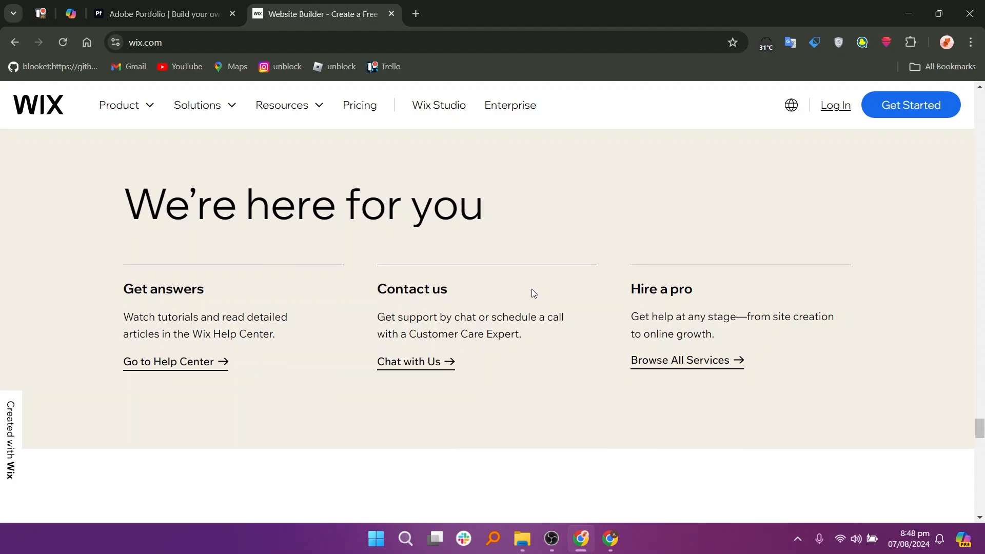
scroll(down, 3)
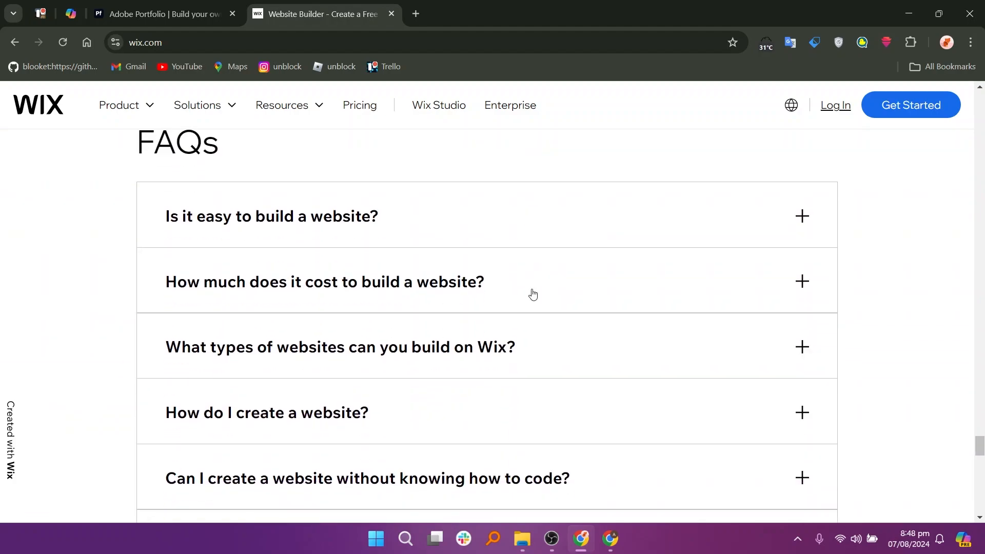